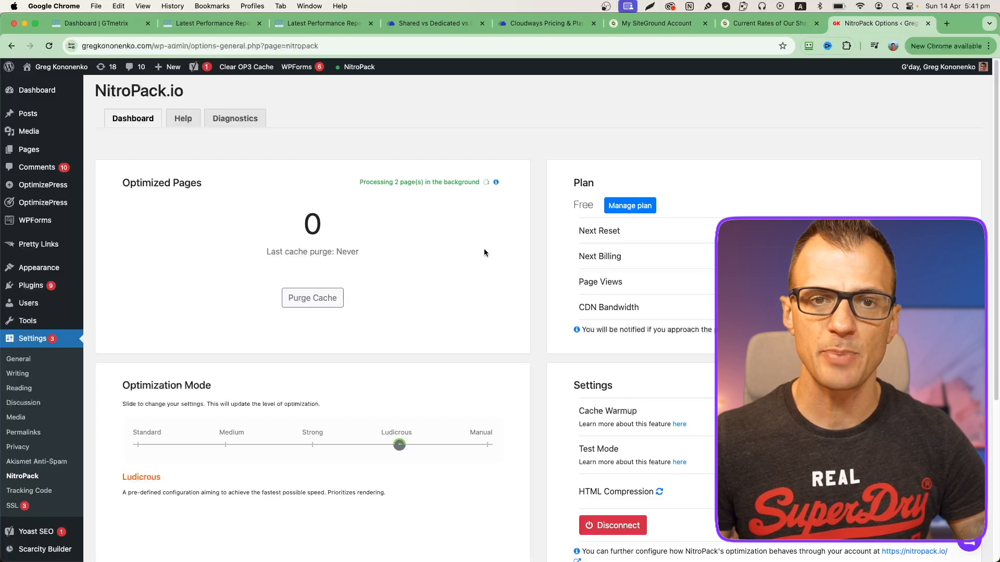
# Review the lazy-load image options, then switch to the JavaScript cache settings.
pyautogui.scroll(-3)
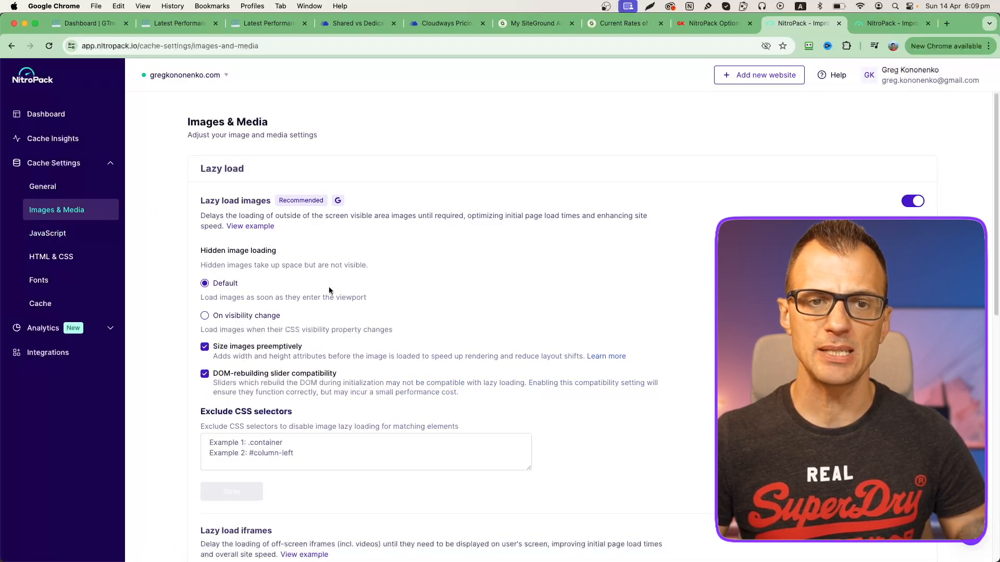
pyautogui.click(47, 233)
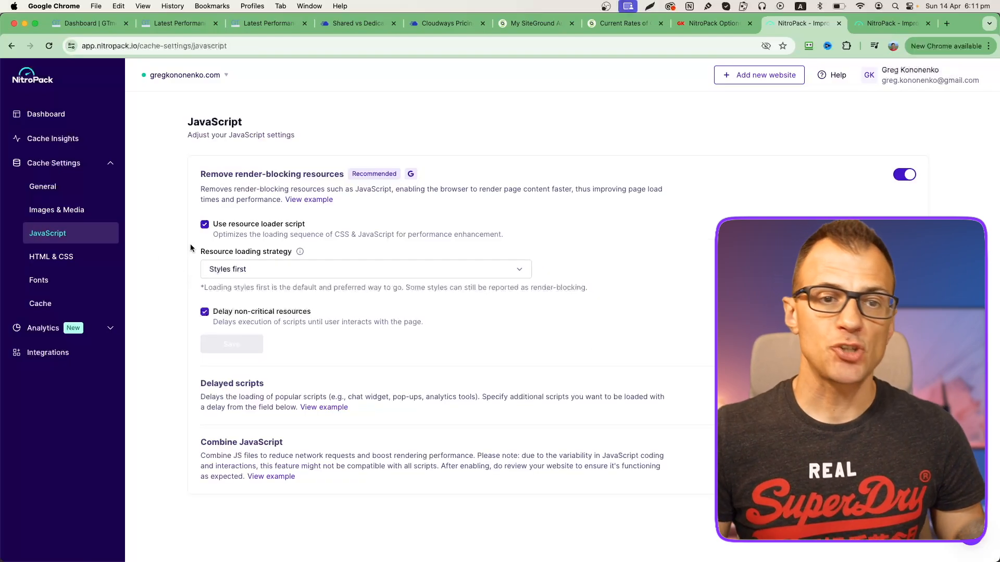
# Switch to the HTML & CSS cache settings showing critical CSS and Combine CSS options.
pyautogui.click(51, 256)
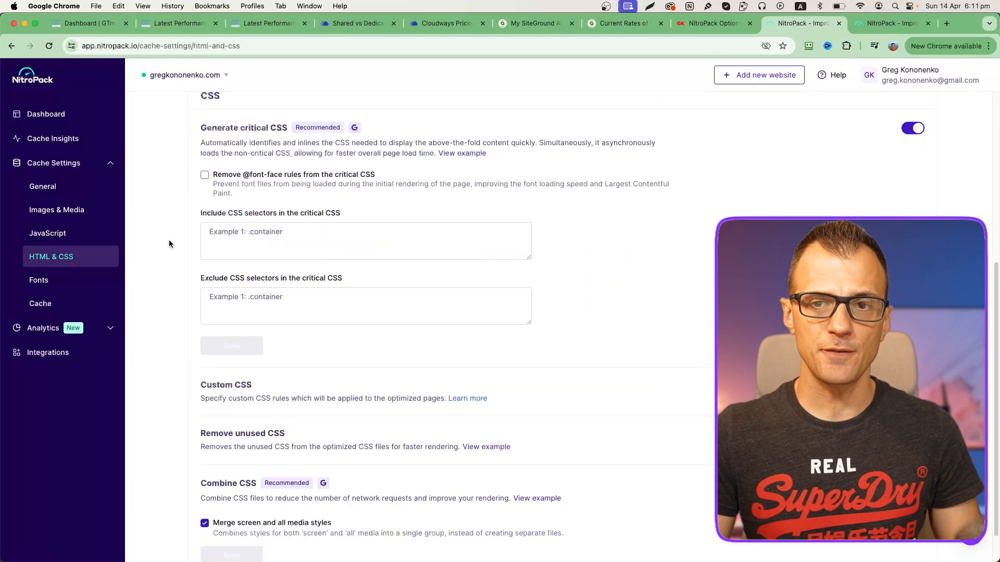